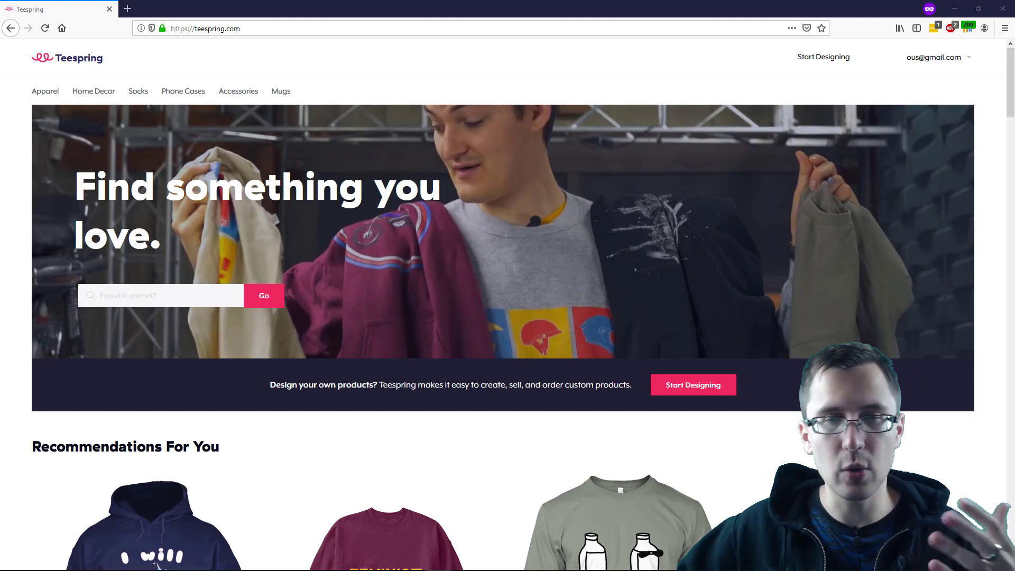
mouse_move(775, 115)
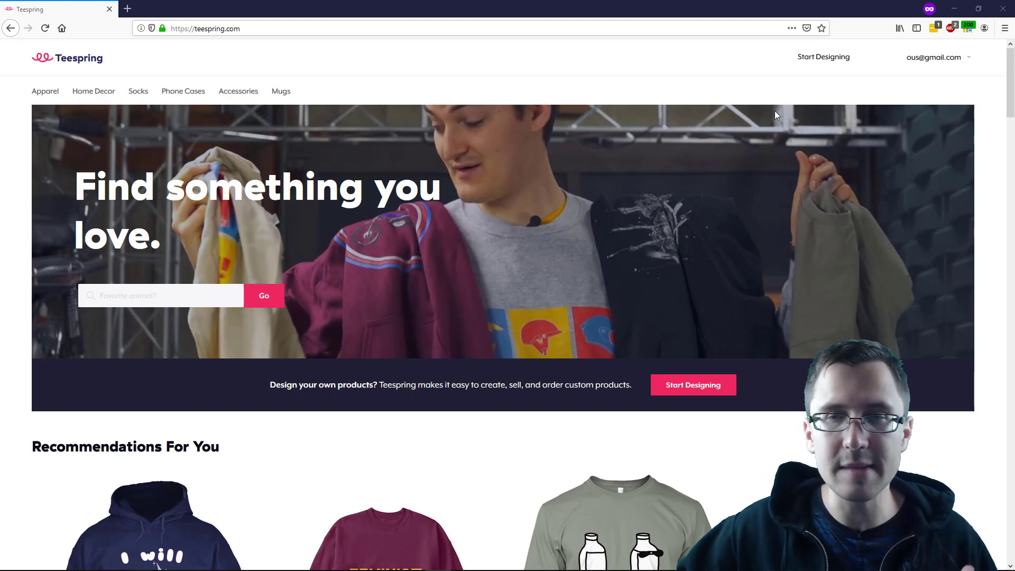
mouse_move(644, 296)
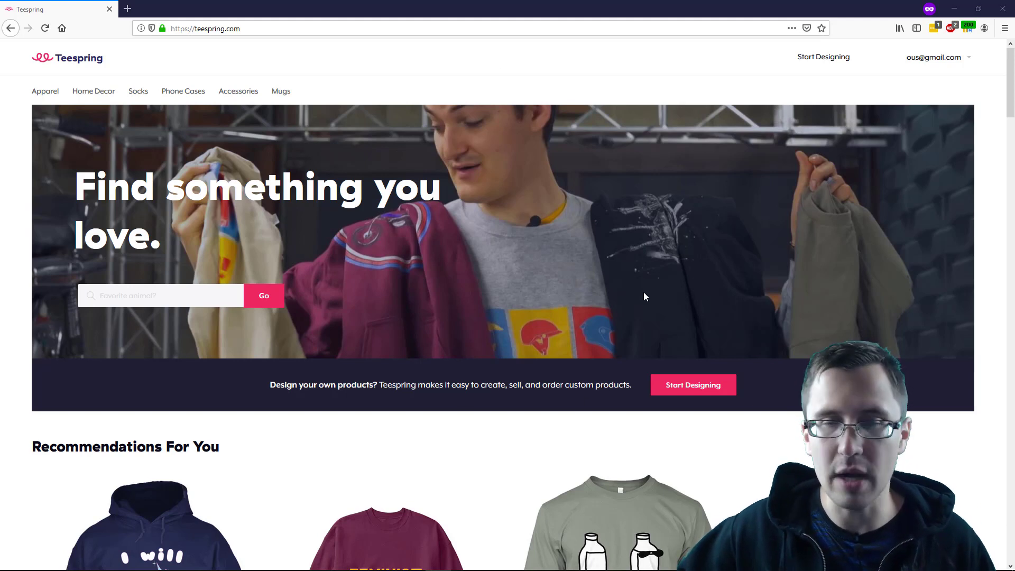
mouse_move(648, 263)
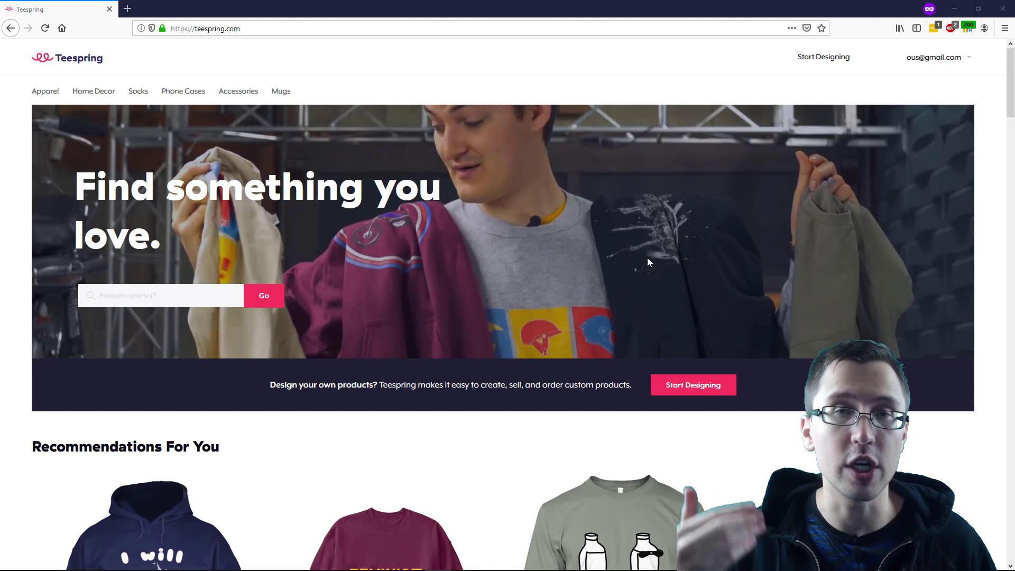
mouse_move(789, 128)
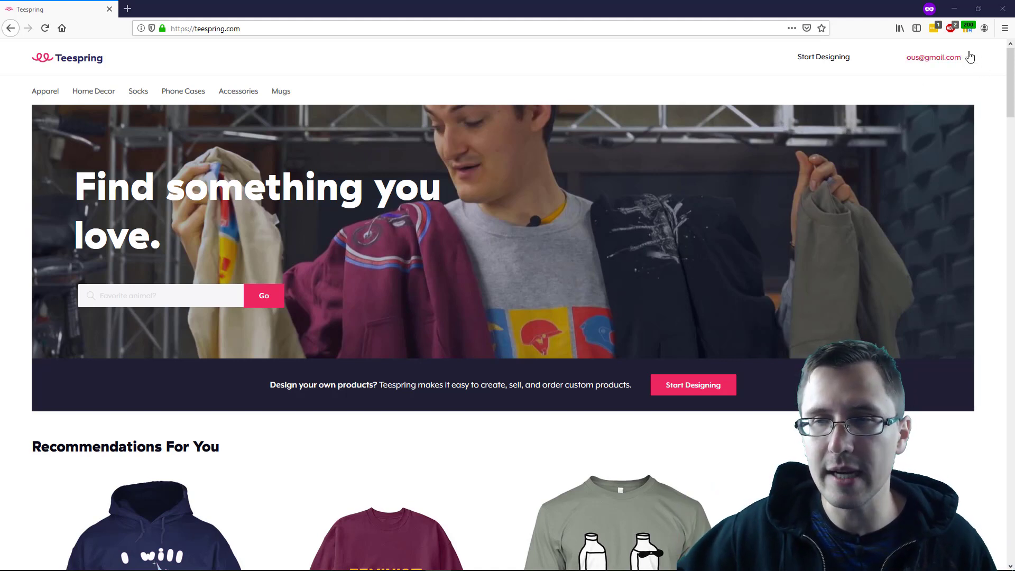
Go to the dashboard Settings page from the account email menu
click(933, 57)
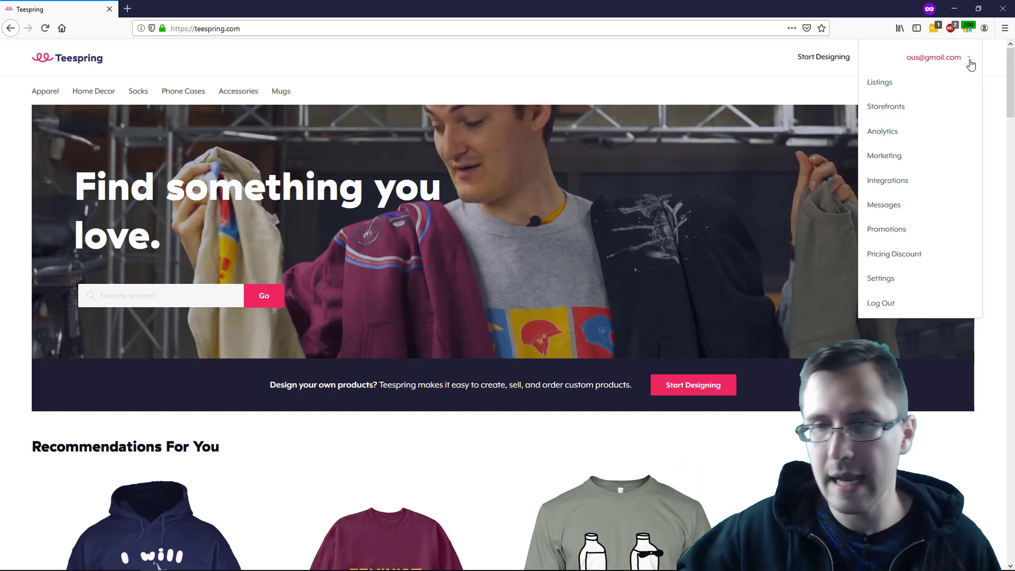
click(914, 284)
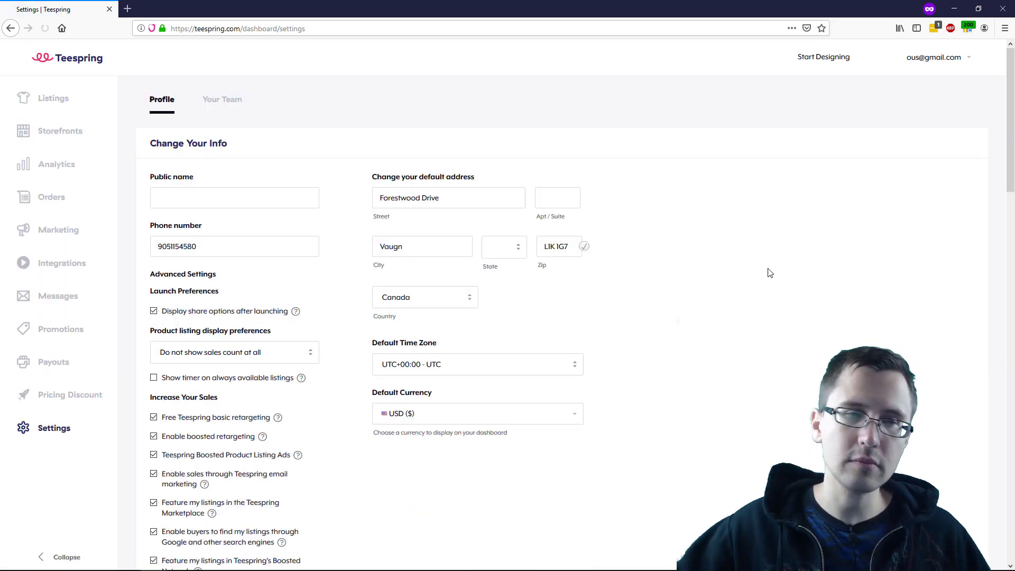
Scroll down to the PayPal address and Payoneer Settings sections
click(233, 198)
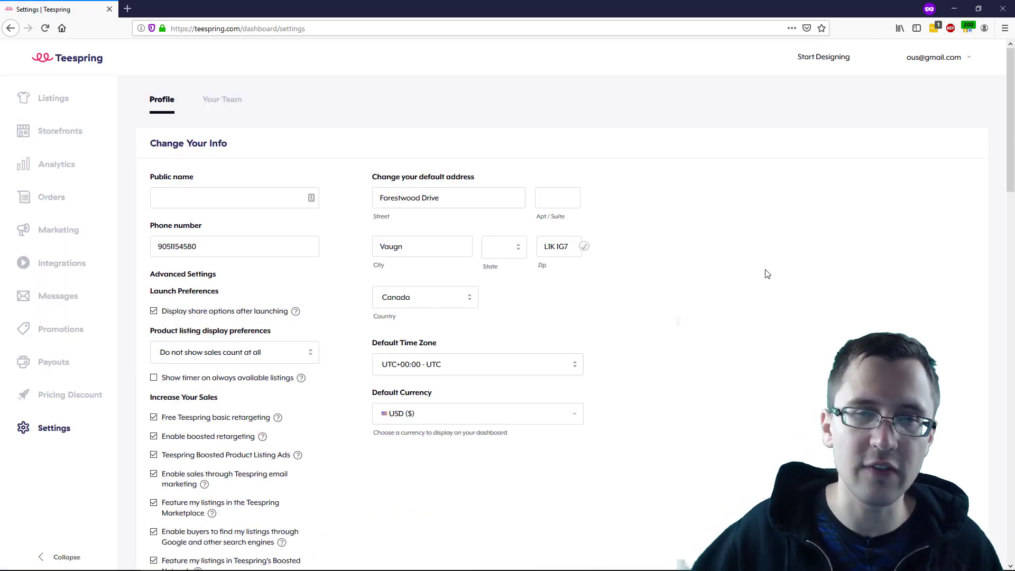
scroll(down, 3)
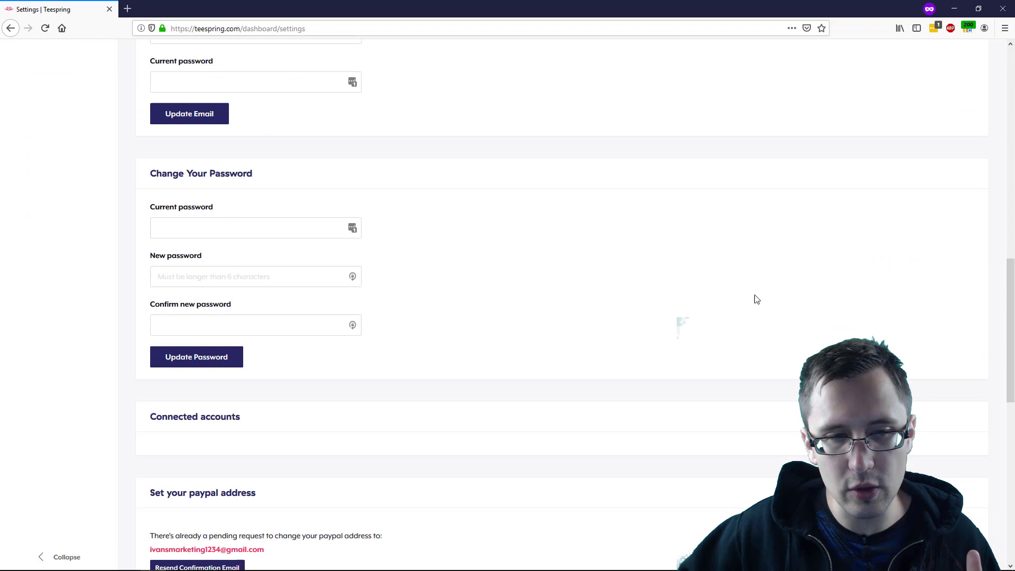
scroll(down, 3)
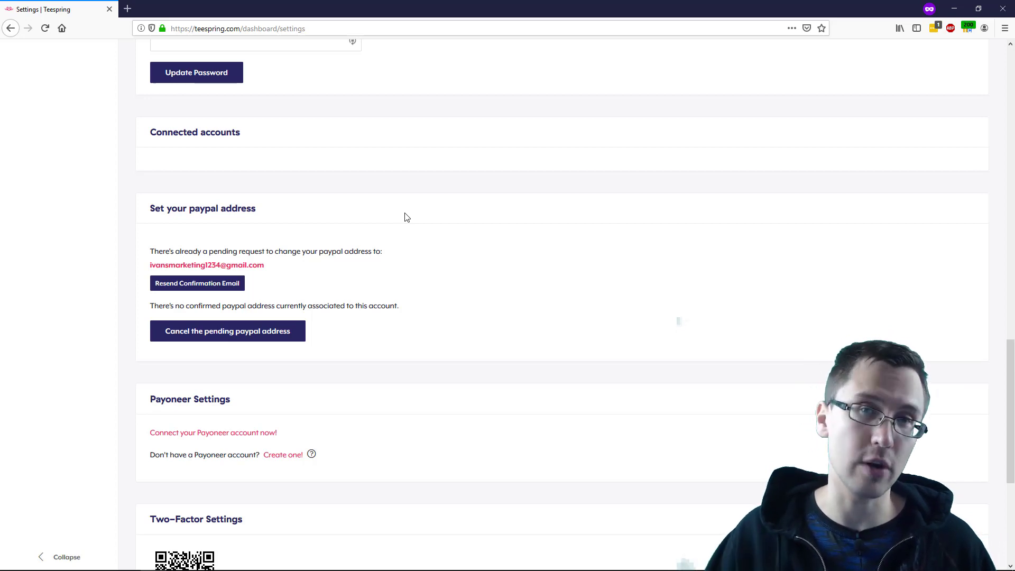
mouse_move(399, 218)
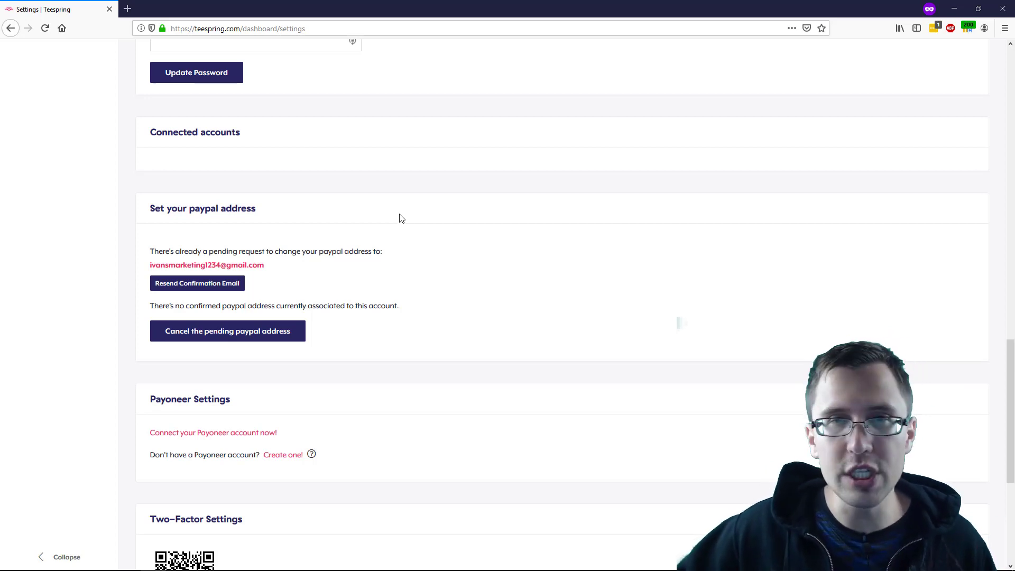
mouse_move(268, 270)
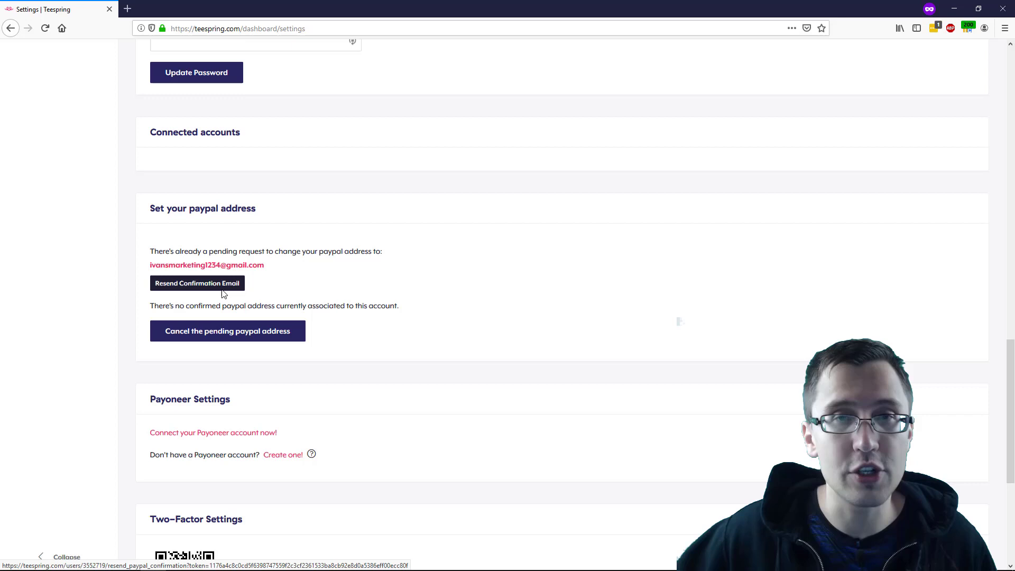
mouse_move(283, 279)
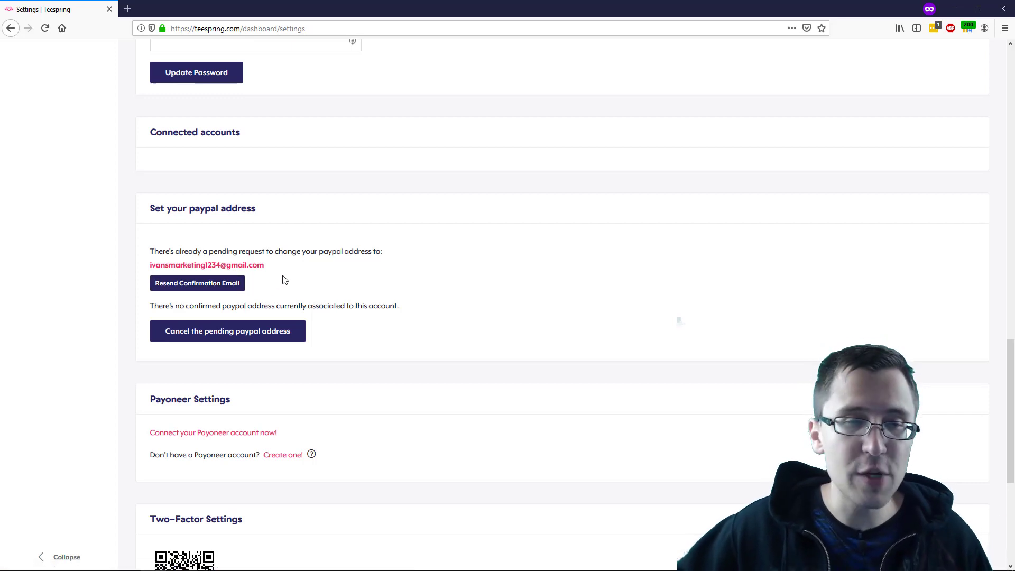
mouse_move(275, 247)
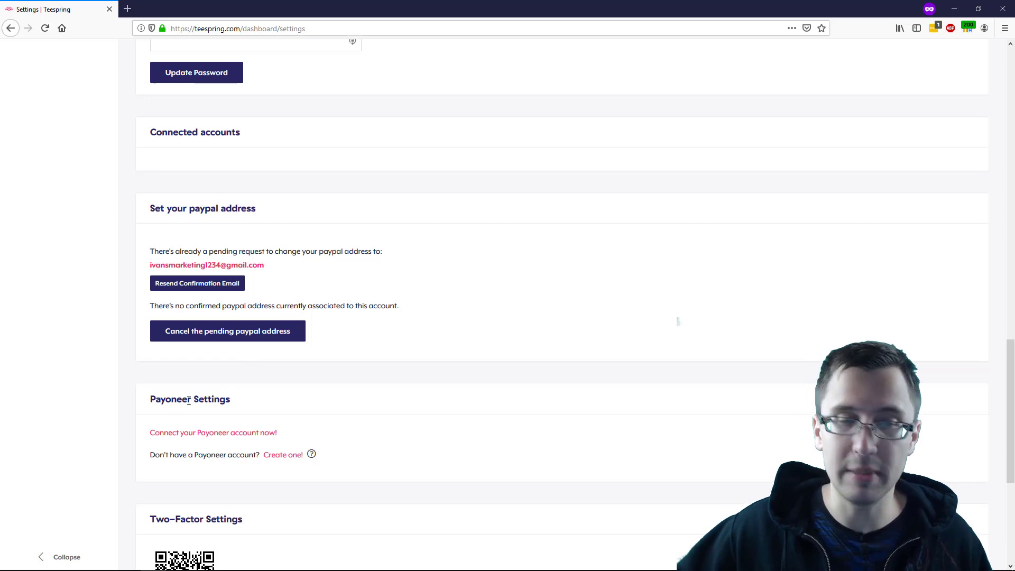
Return to the top of Settings, point out Payouts in the account menu, and scroll briefly
scroll(up, 3)
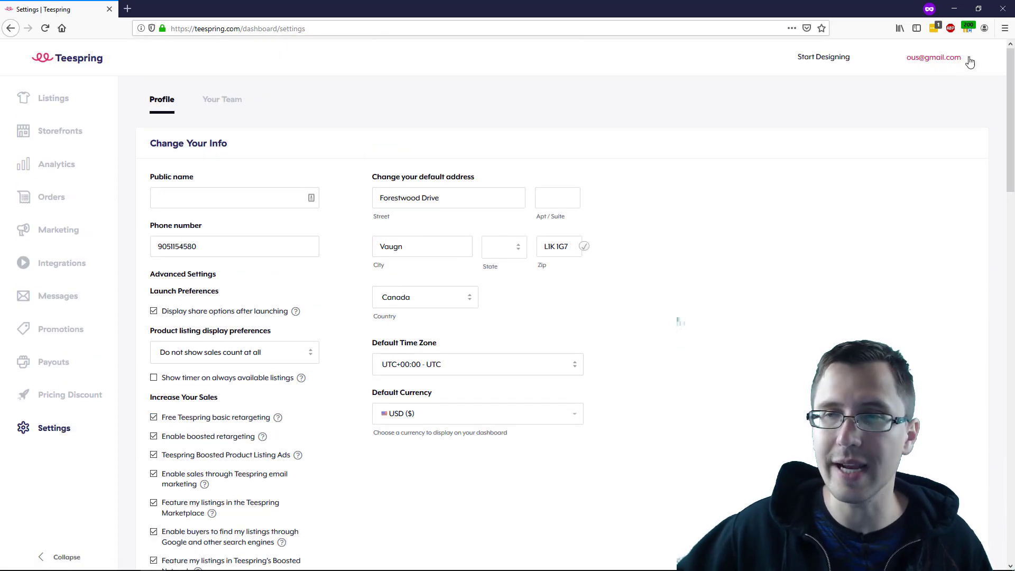
click(933, 57)
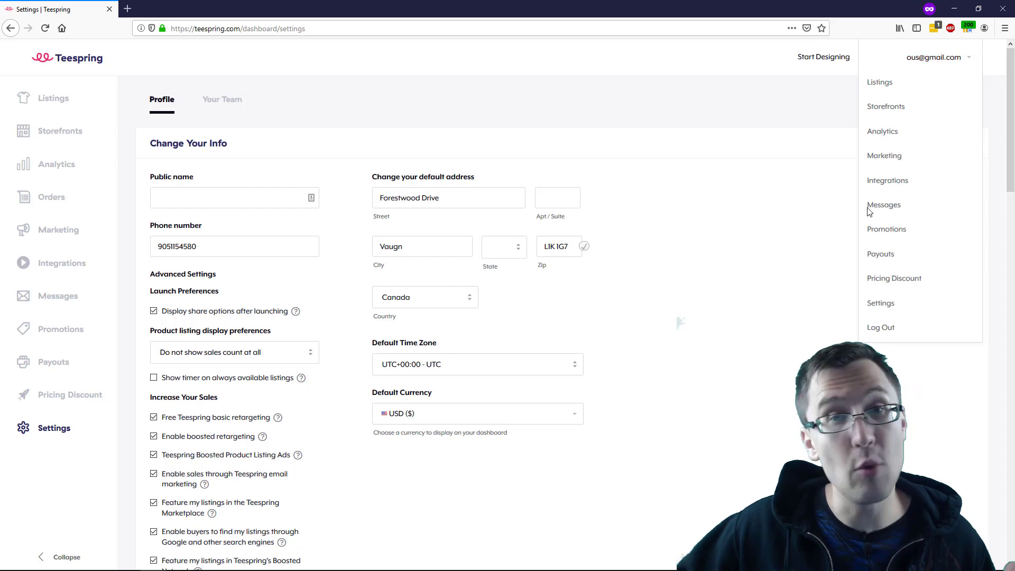
mouse_move(82, 474)
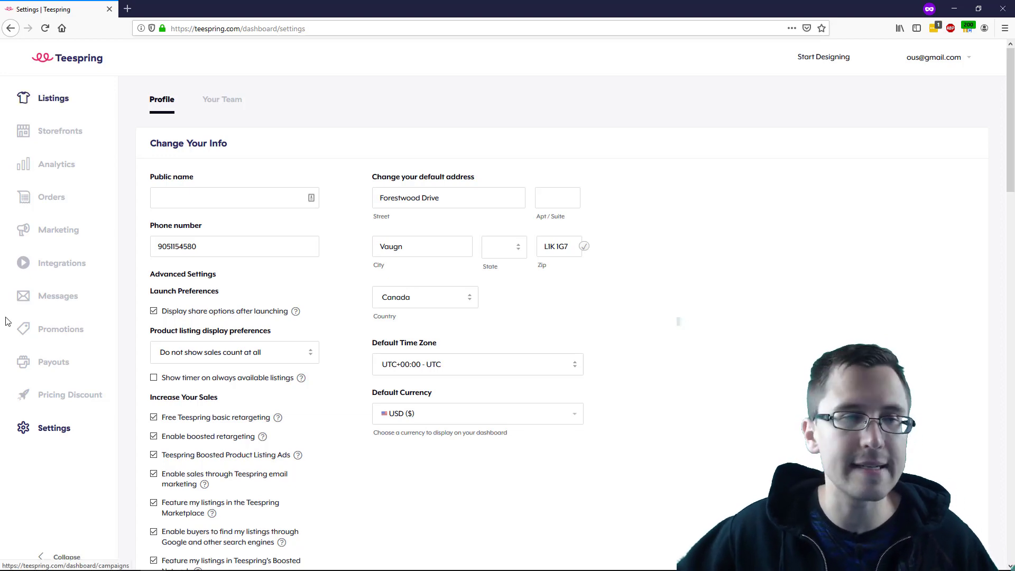
scroll(down, 3)
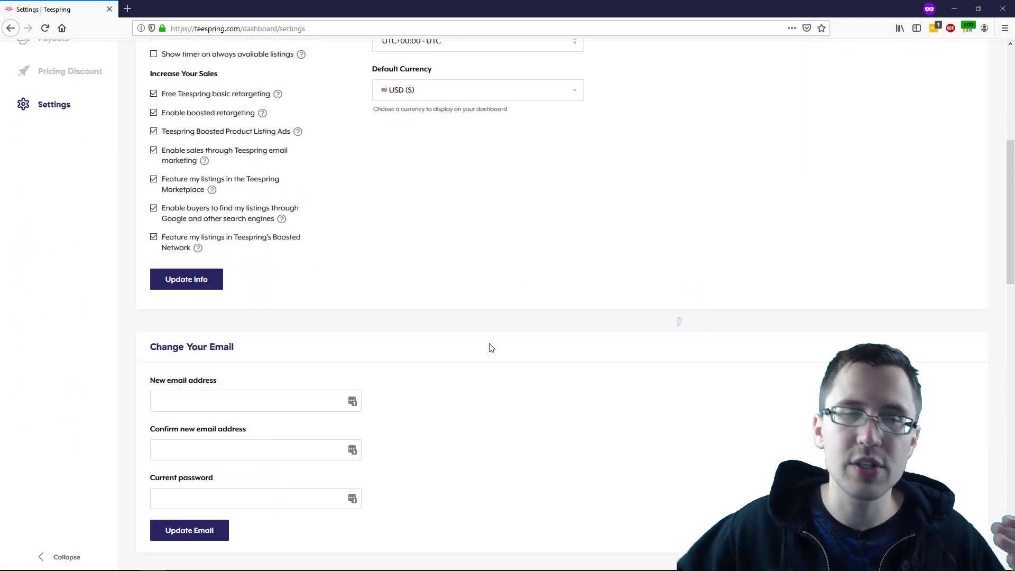
scroll(down, 3)
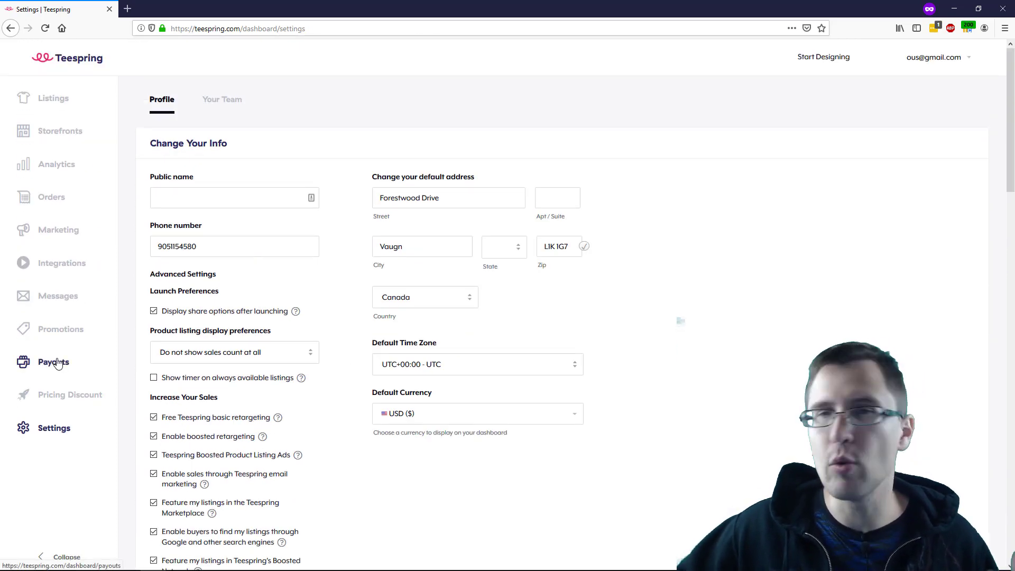
mouse_move(56, 372)
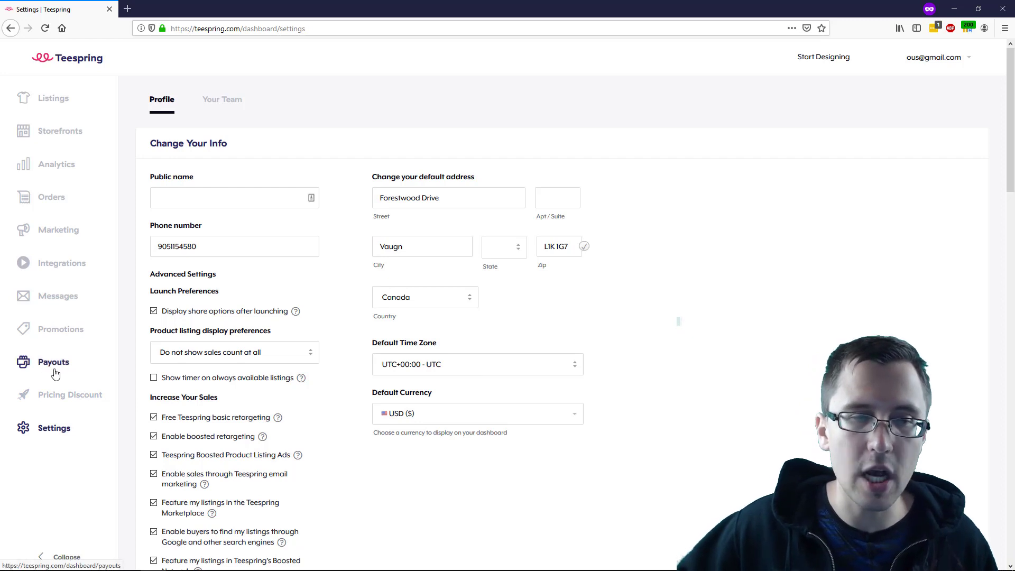
mouse_move(272, 348)
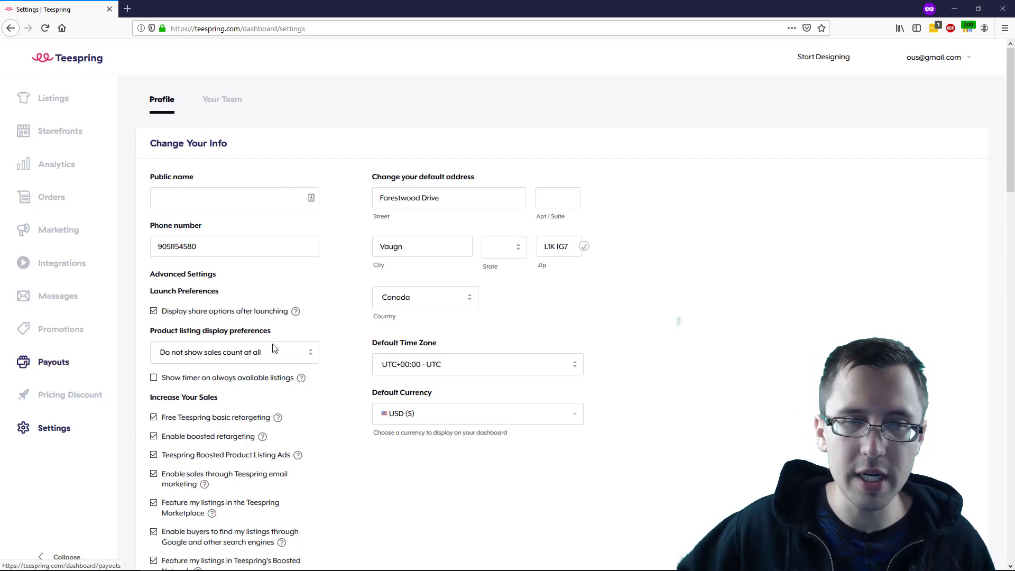
mouse_move(798, 244)
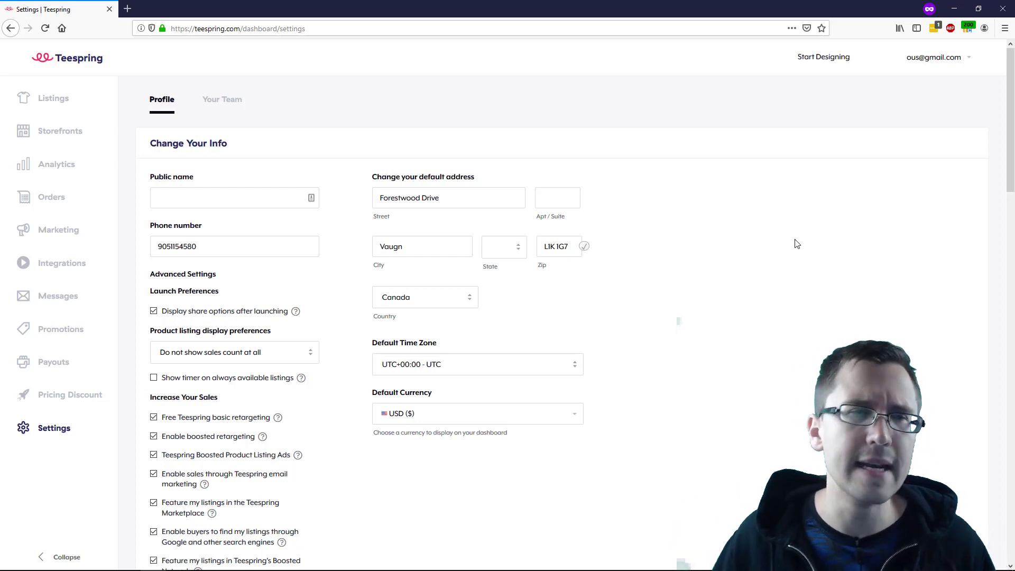
mouse_move(754, 278)
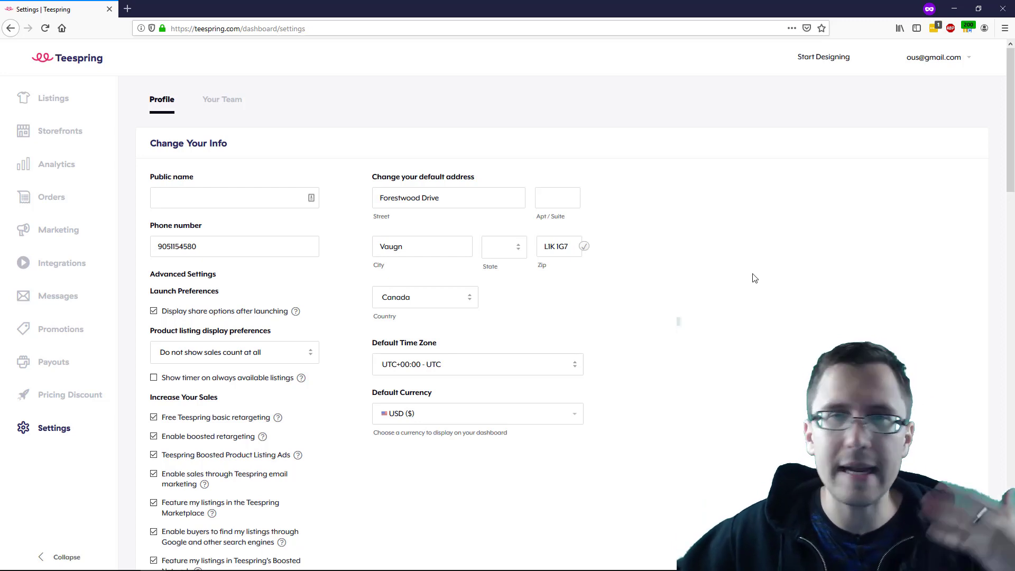
mouse_move(89, 425)
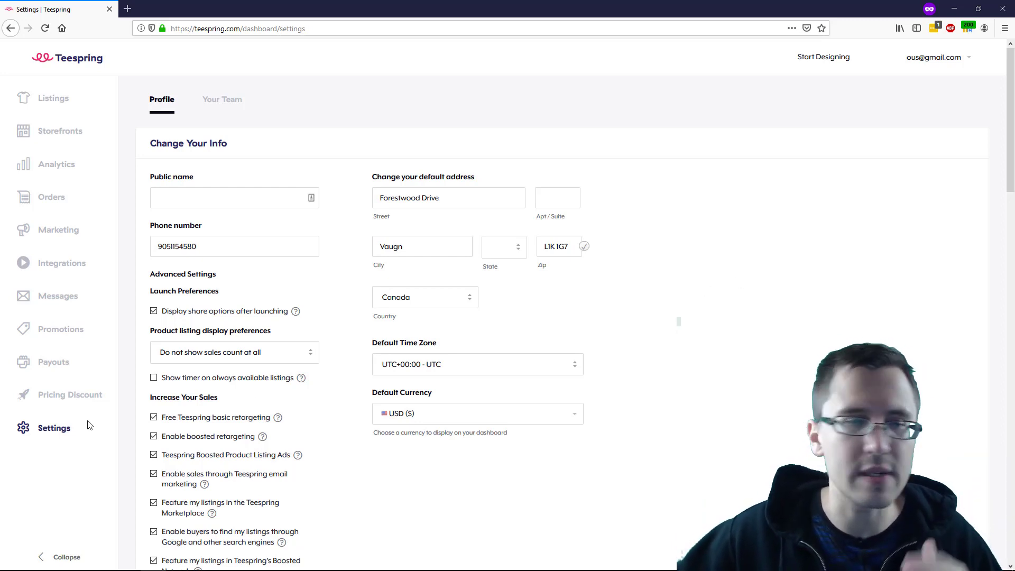
mouse_move(710, 258)
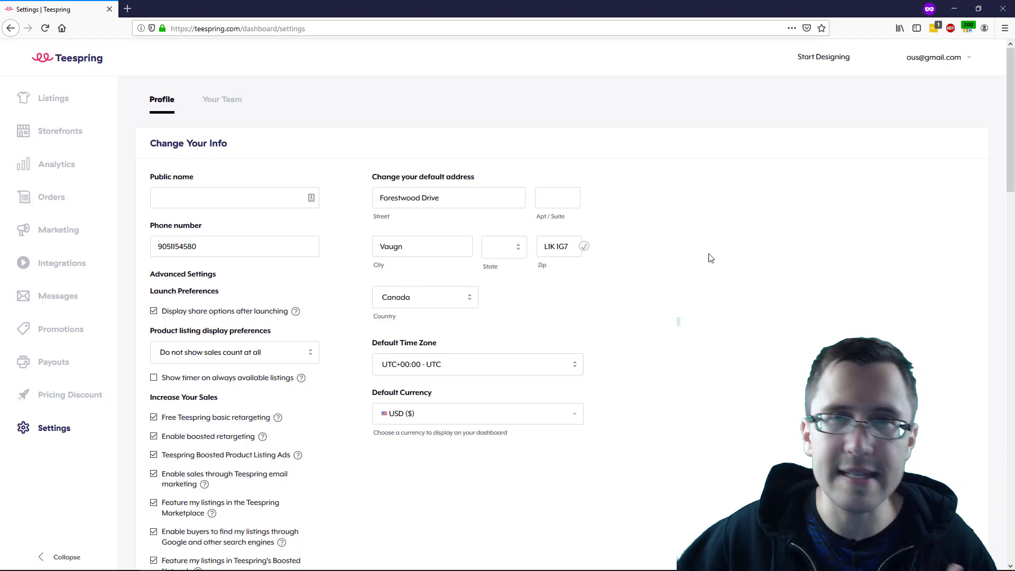
scroll(down, 3)
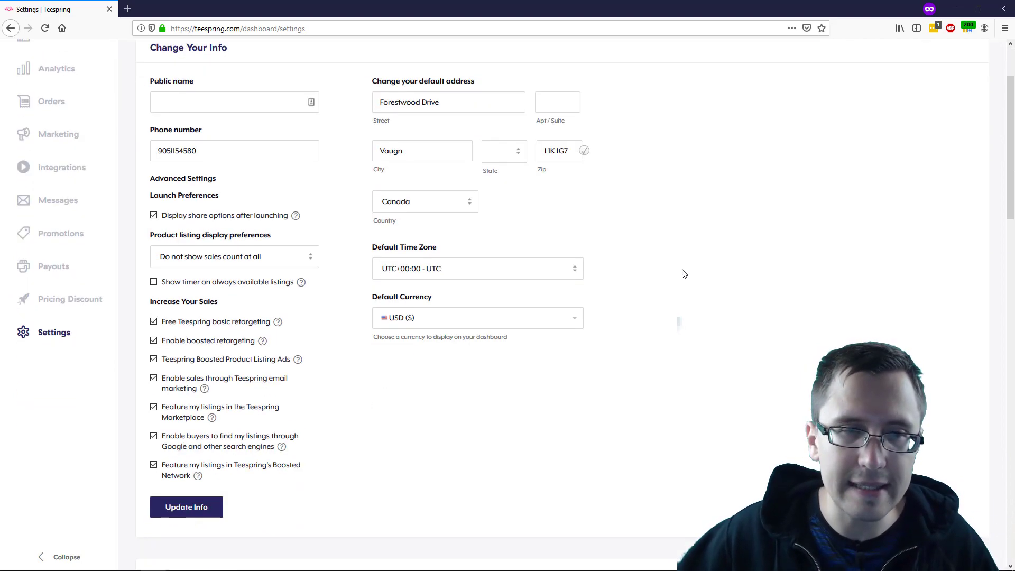
scroll(down, 3)
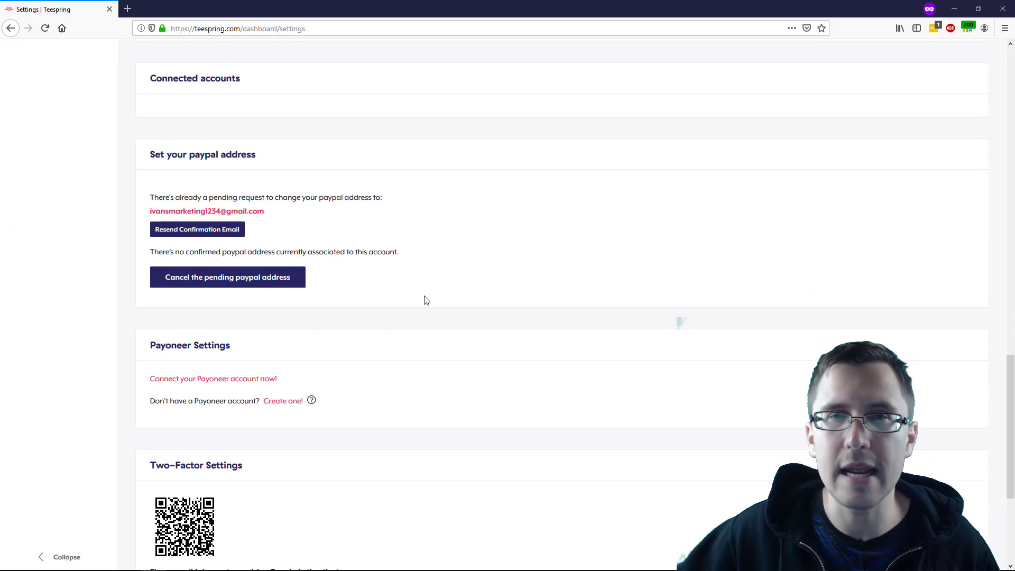
scroll(up, 3)
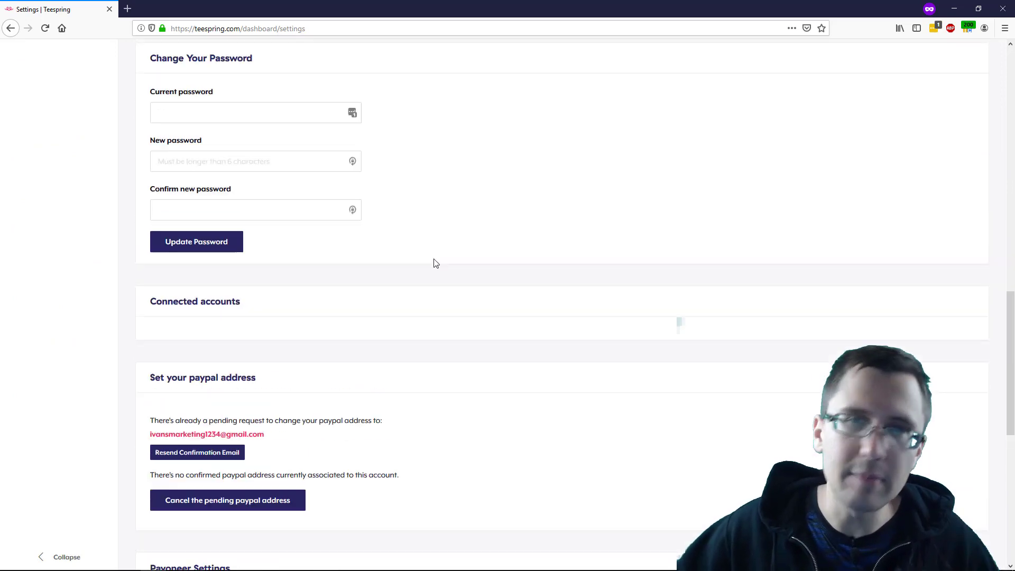
scroll(up, 3)
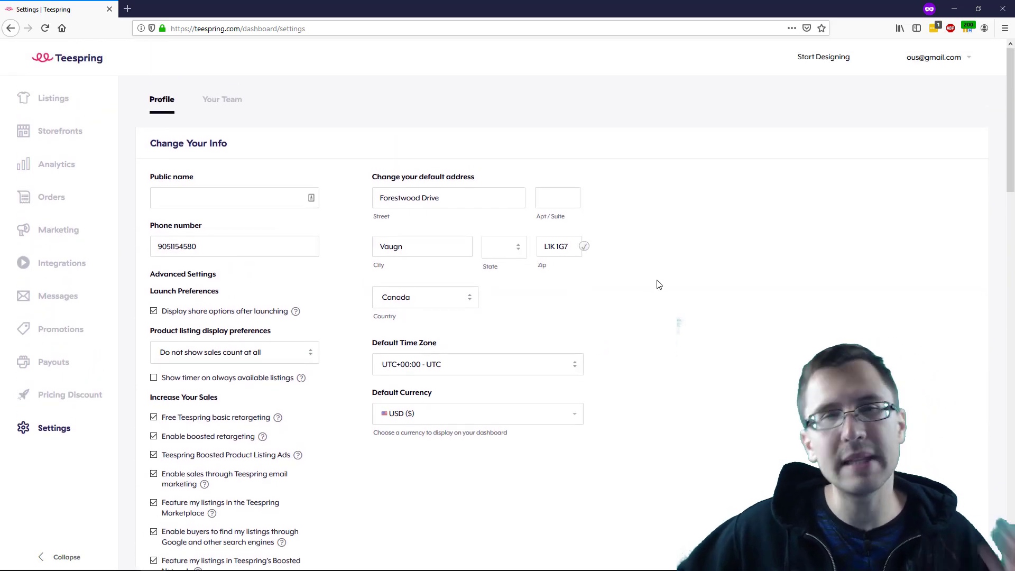
mouse_move(665, 283)
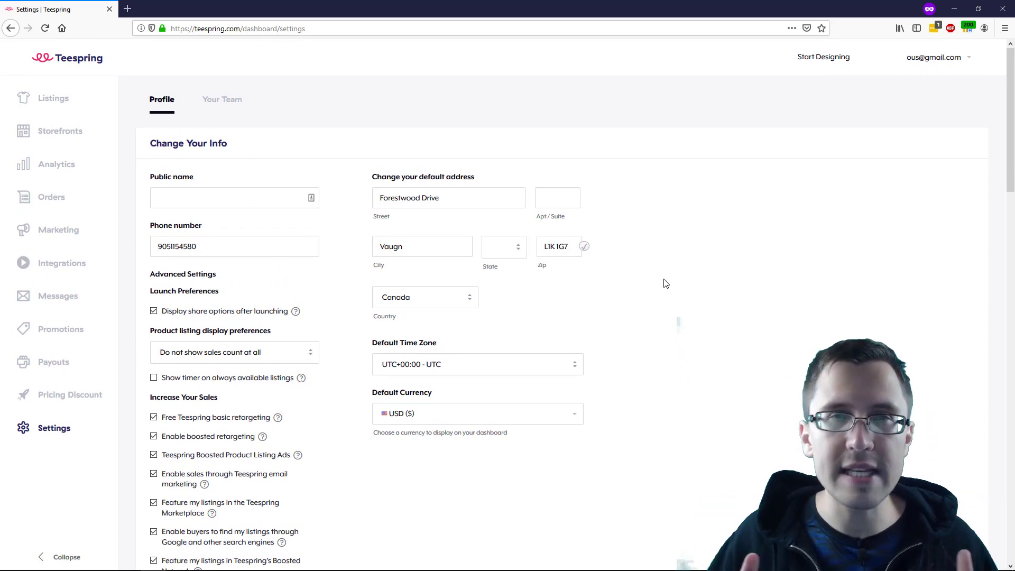